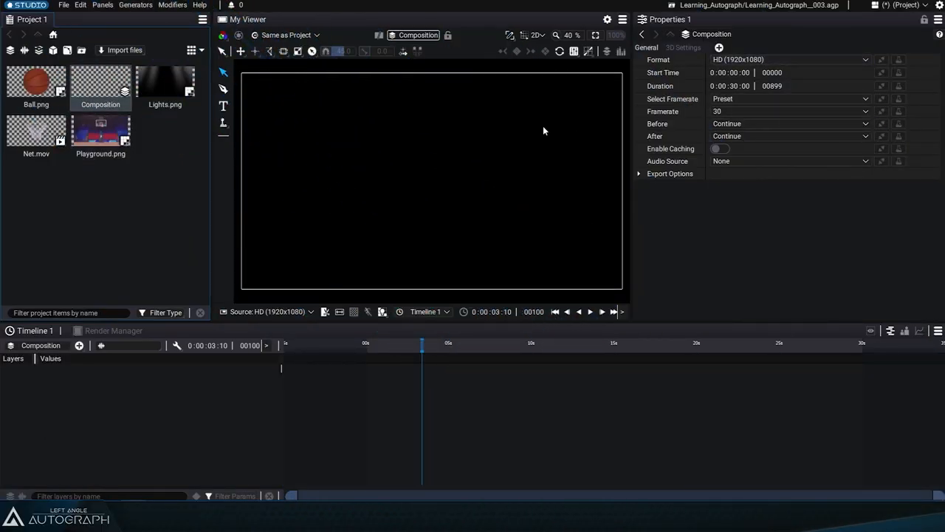
# Open the 'The concept of layers' documentation page and scroll to its layer stack explanation.
pyautogui.click(100, 133)
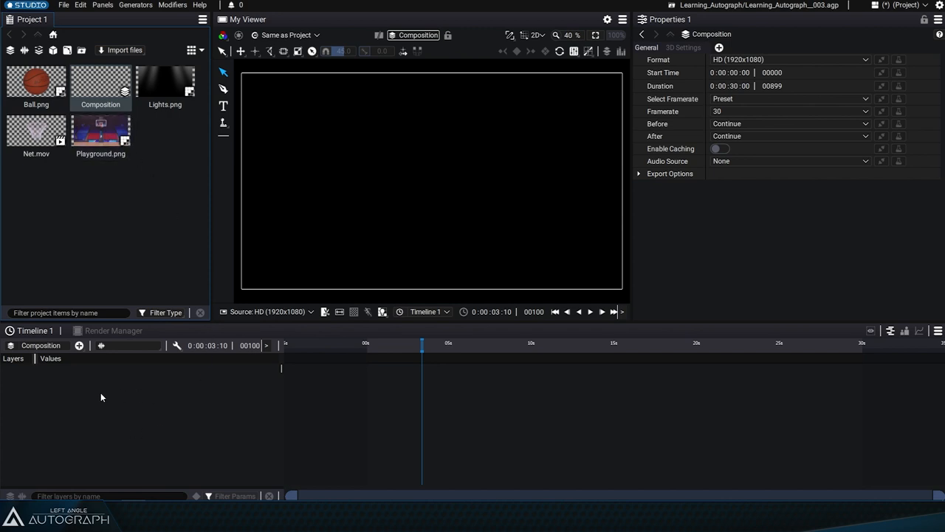
pyautogui.moveTo(85, 406)
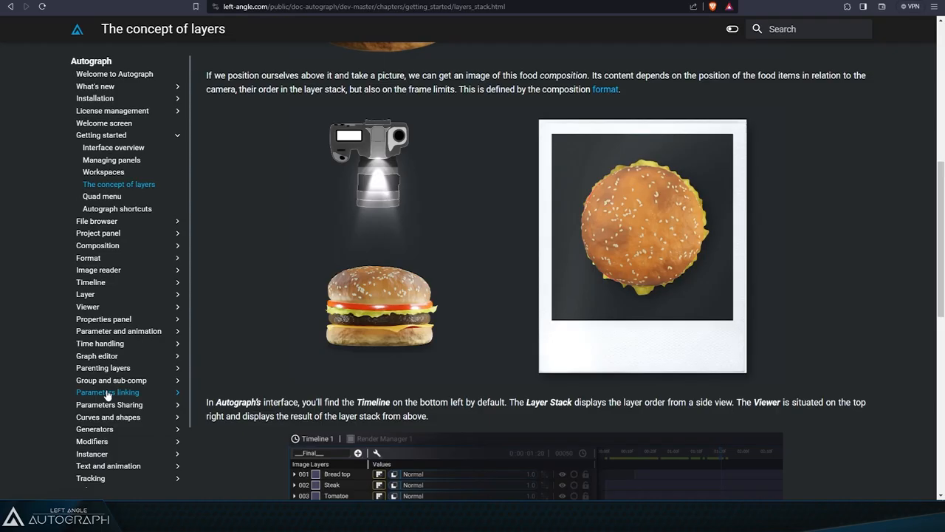
pyautogui.moveTo(848, 153)
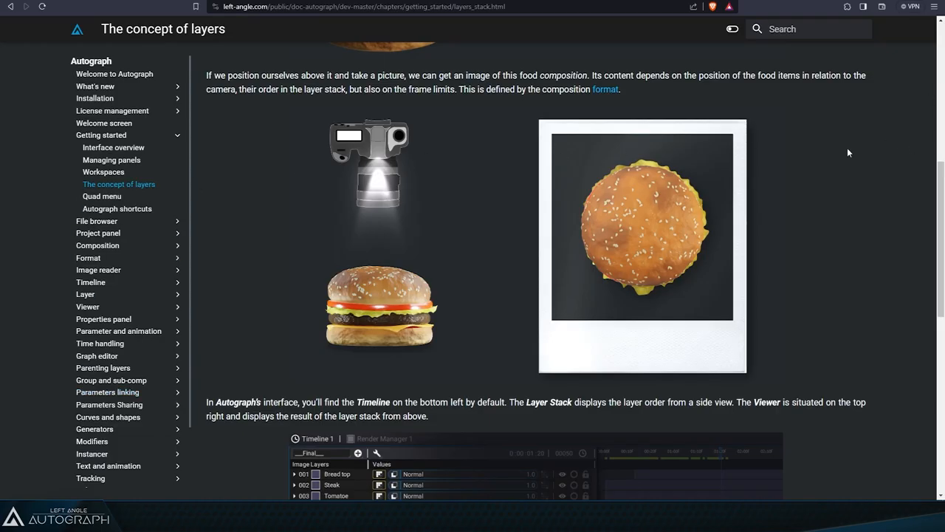
pyautogui.scroll(-3)
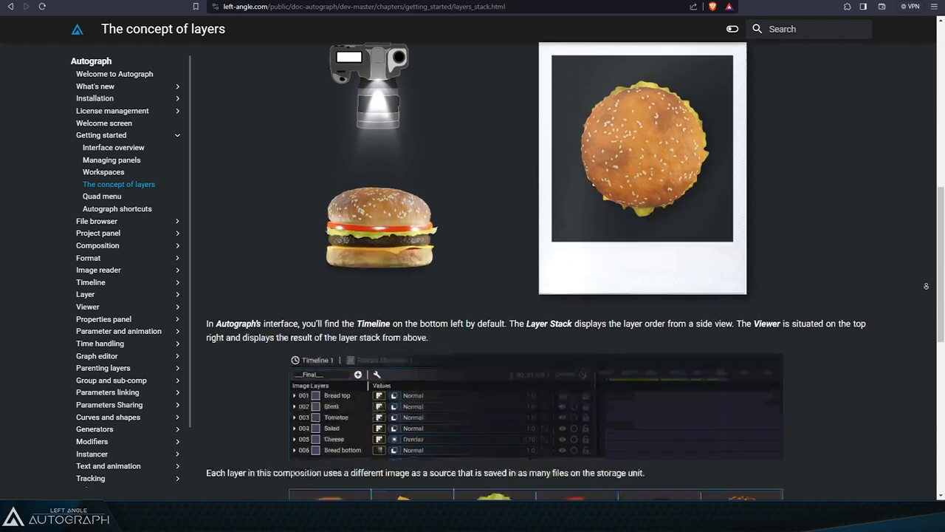
pyautogui.scroll(-3)
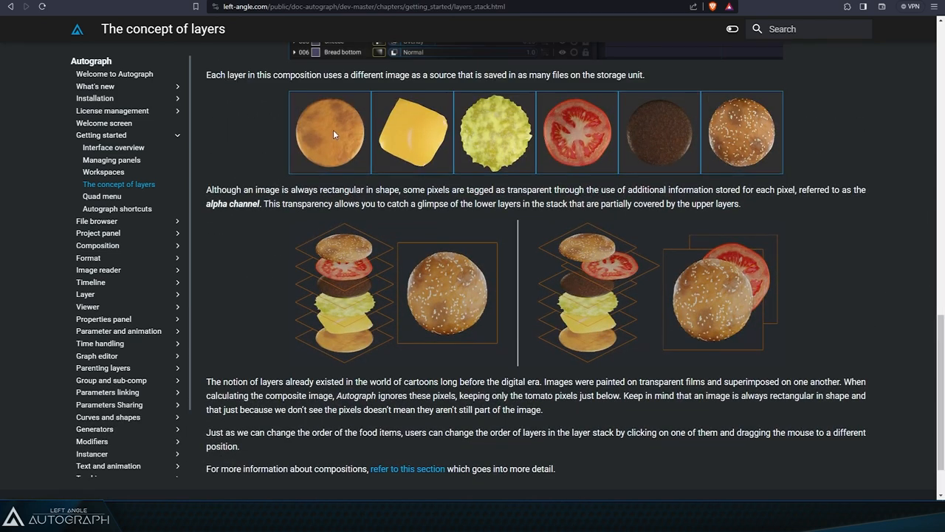
pyautogui.moveTo(521, 146)
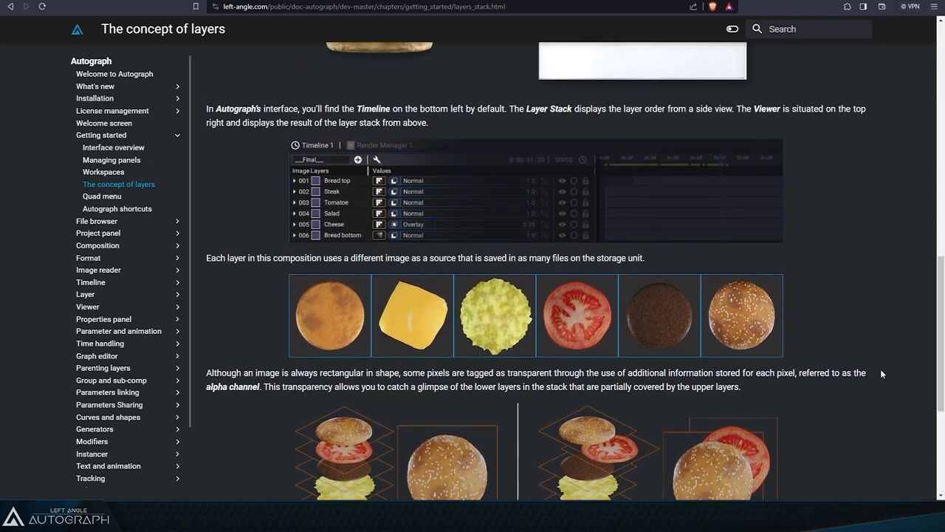
pyautogui.moveTo(330, 224)
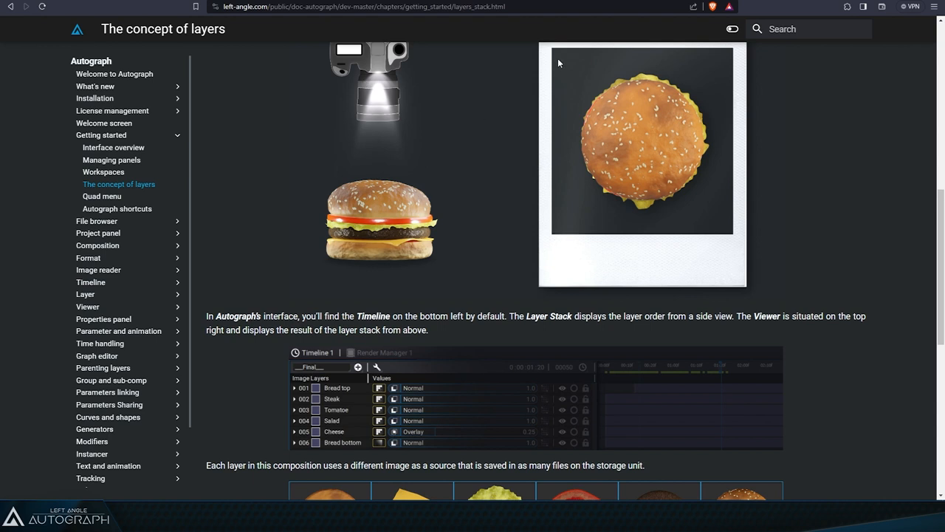
pyautogui.moveTo(607, 59)
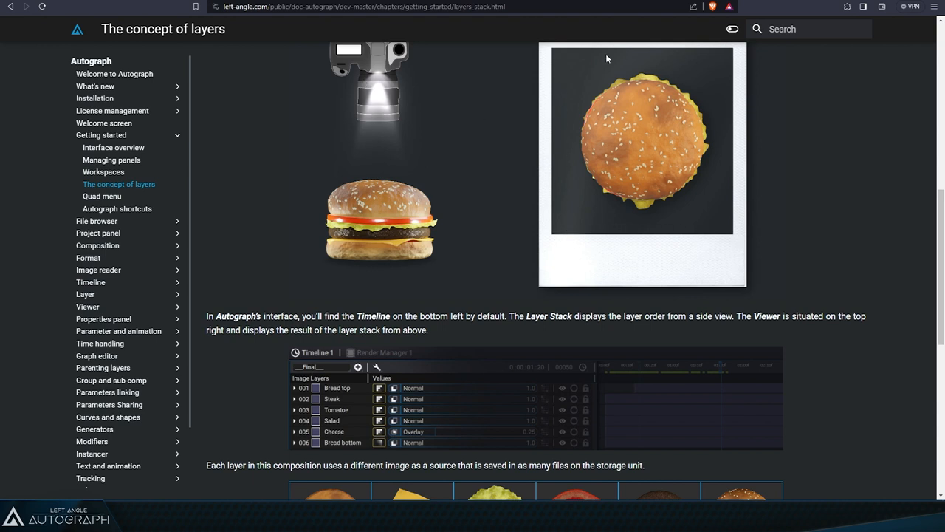
pyautogui.moveTo(528, 221)
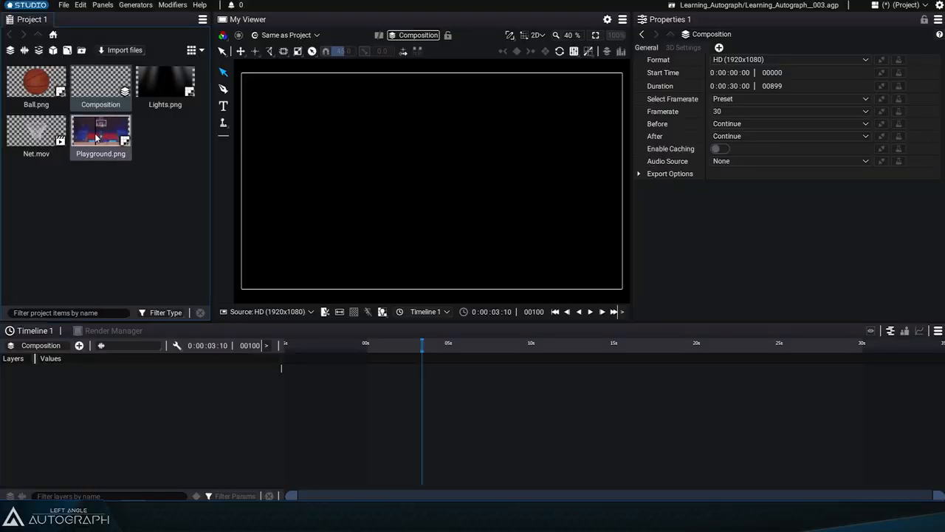
# Add Playground.png from the Project panel to the Timeline as layer 001.
pyautogui.click(101, 133)
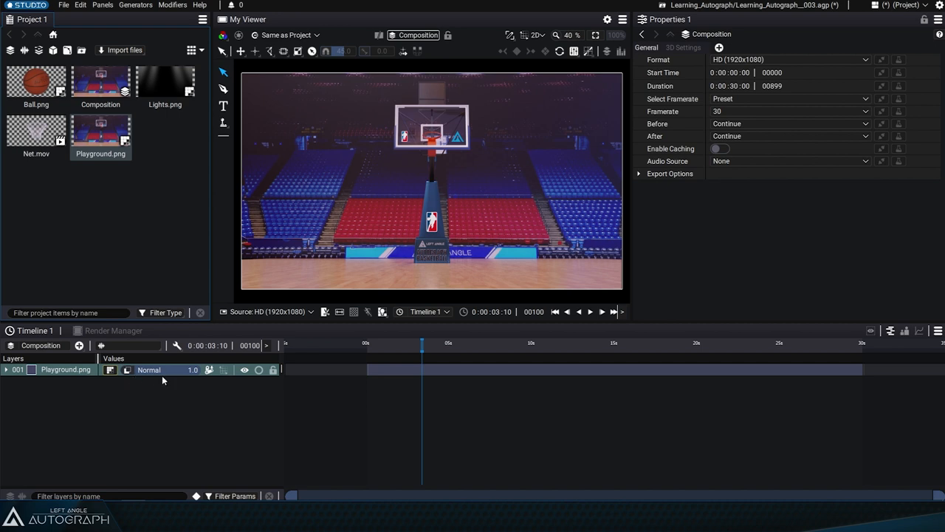
pyautogui.moveTo(55, 374)
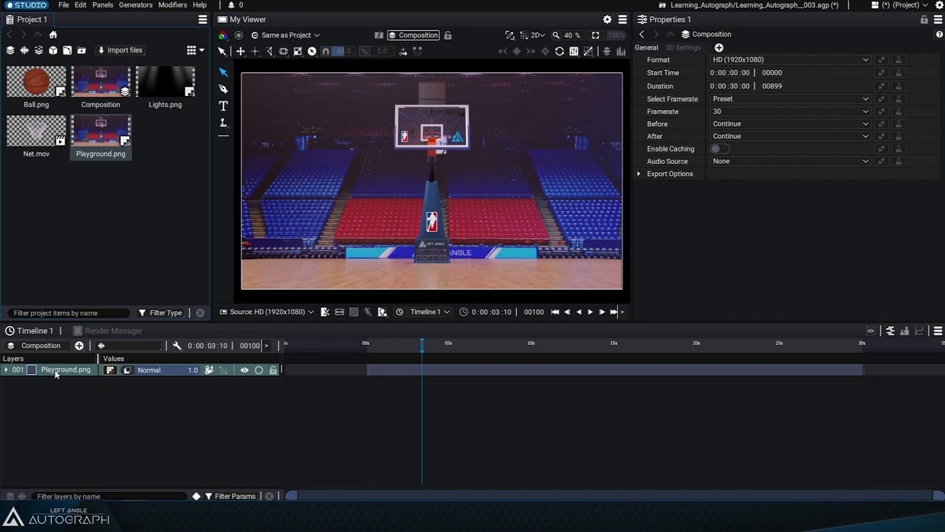
pyautogui.click(101, 81)
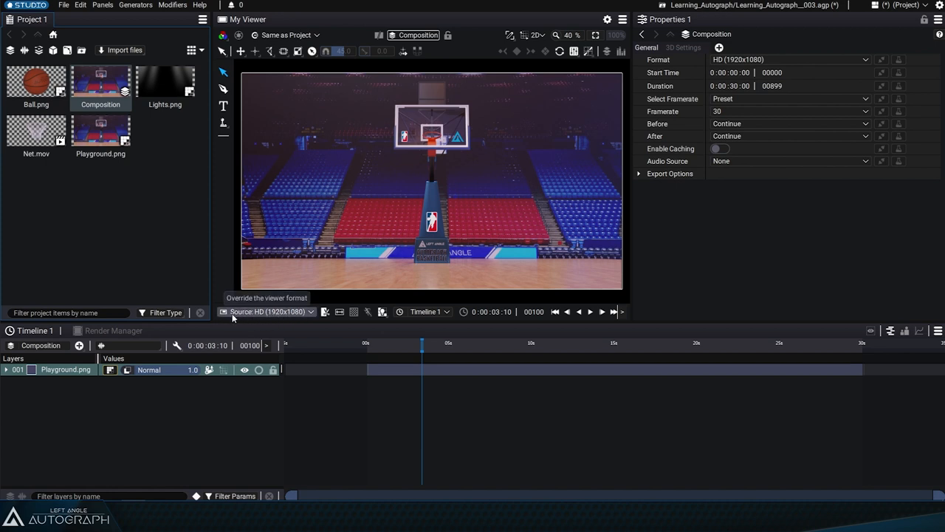
pyautogui.moveTo(251, 318)
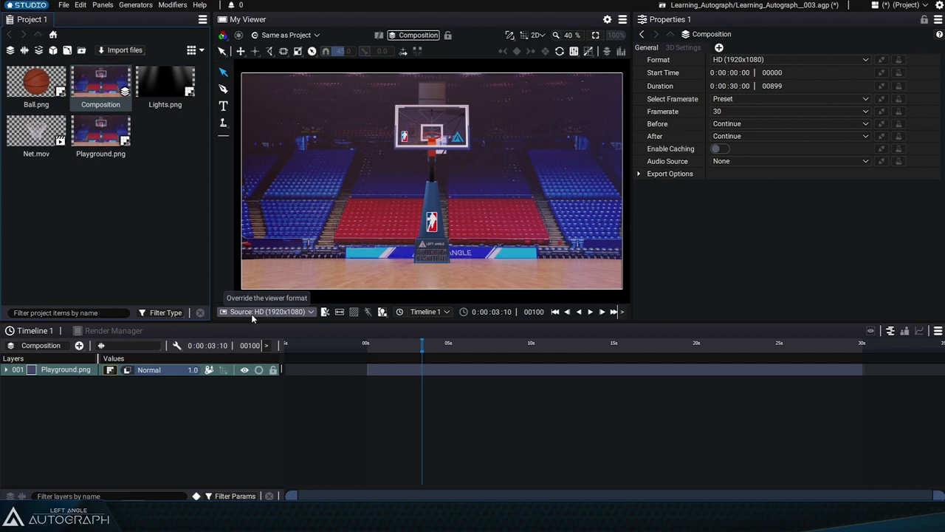
pyautogui.click(101, 133)
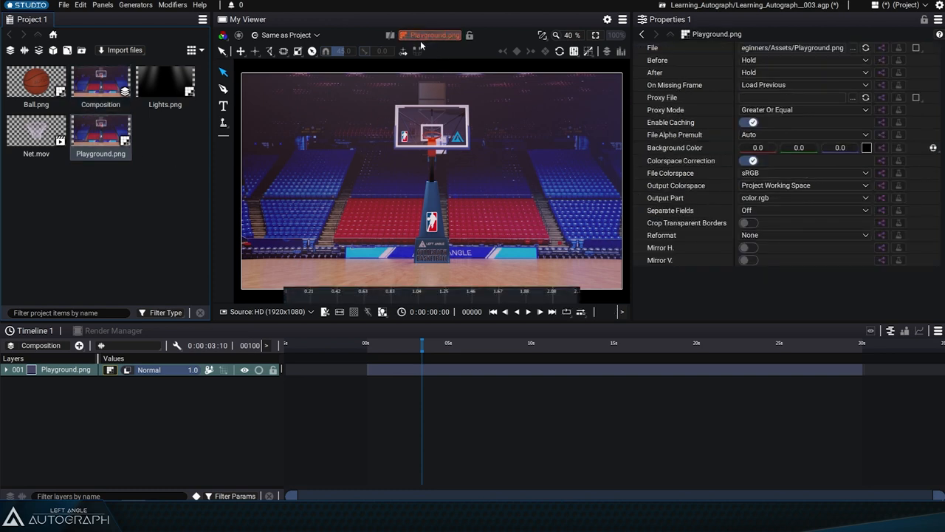
pyautogui.moveTo(439, 44)
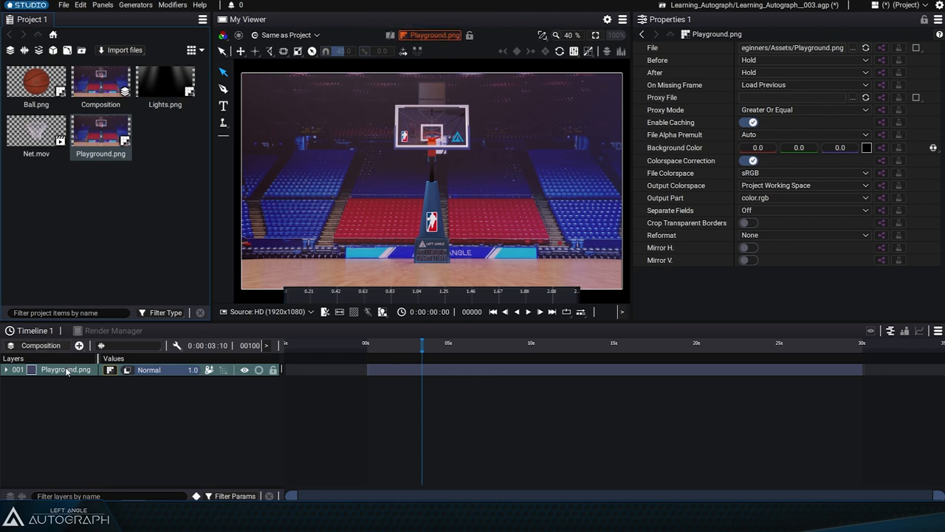
pyautogui.moveTo(438, 156)
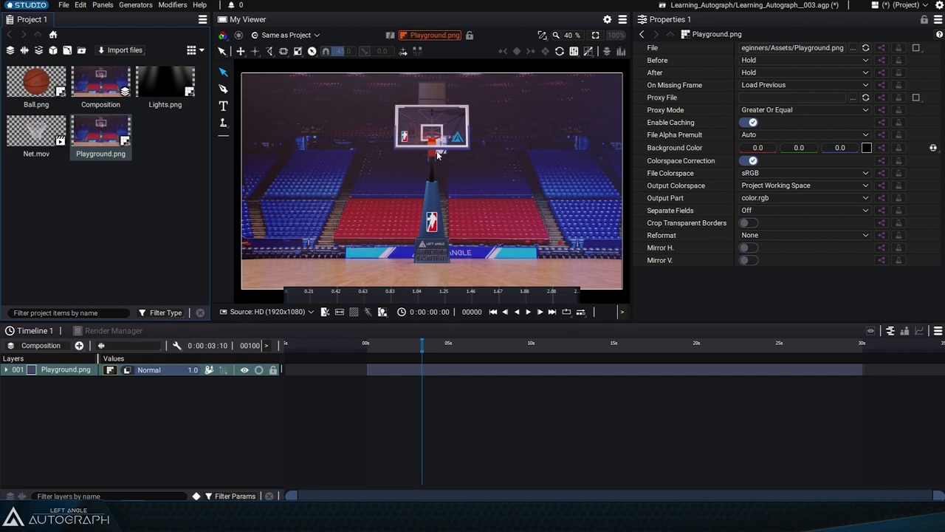
pyautogui.moveTo(442, 146)
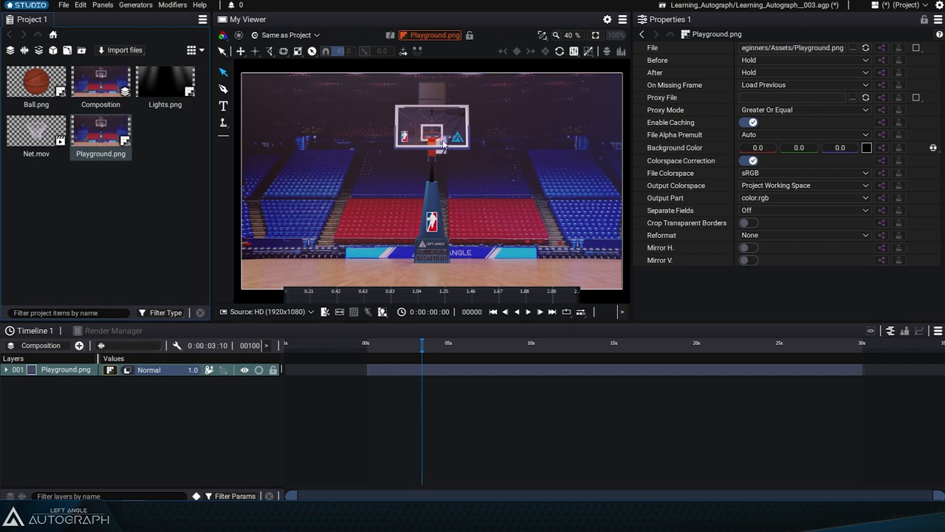
pyautogui.moveTo(81, 358)
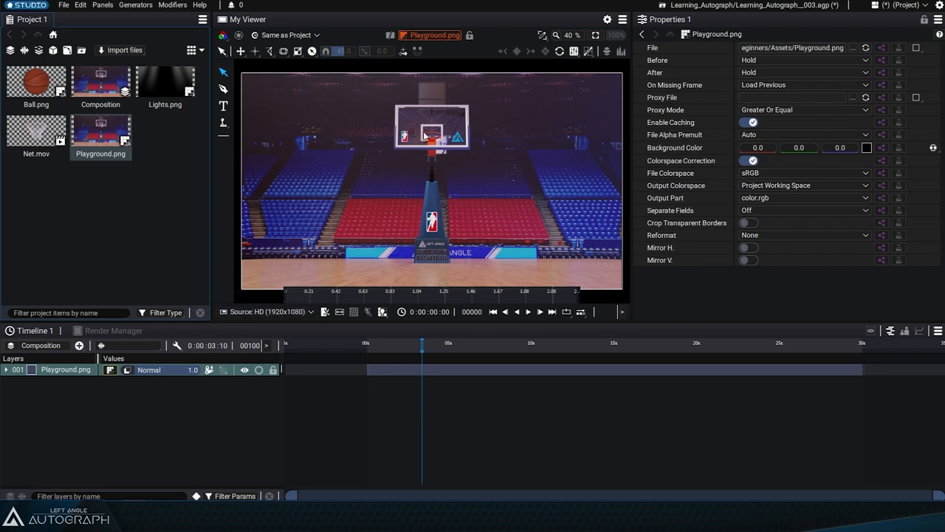
pyautogui.moveTo(286, 311)
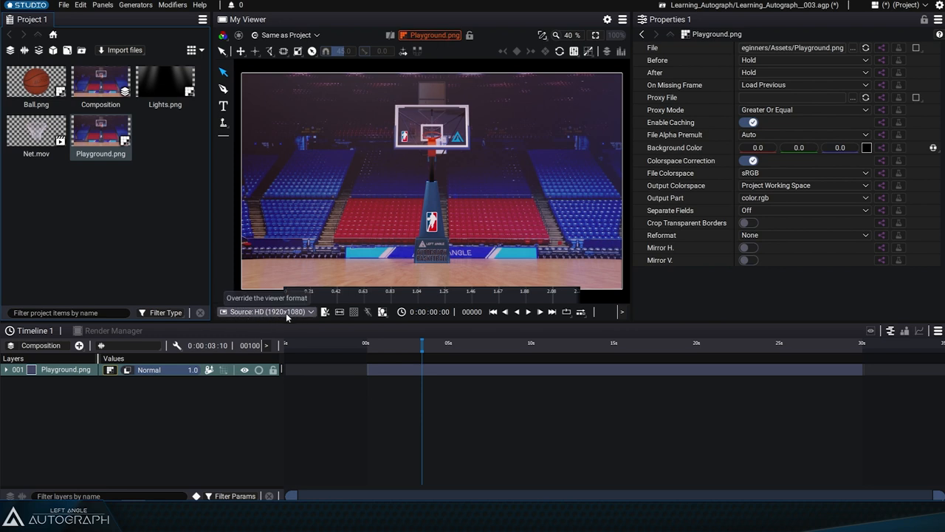
pyautogui.moveTo(297, 320)
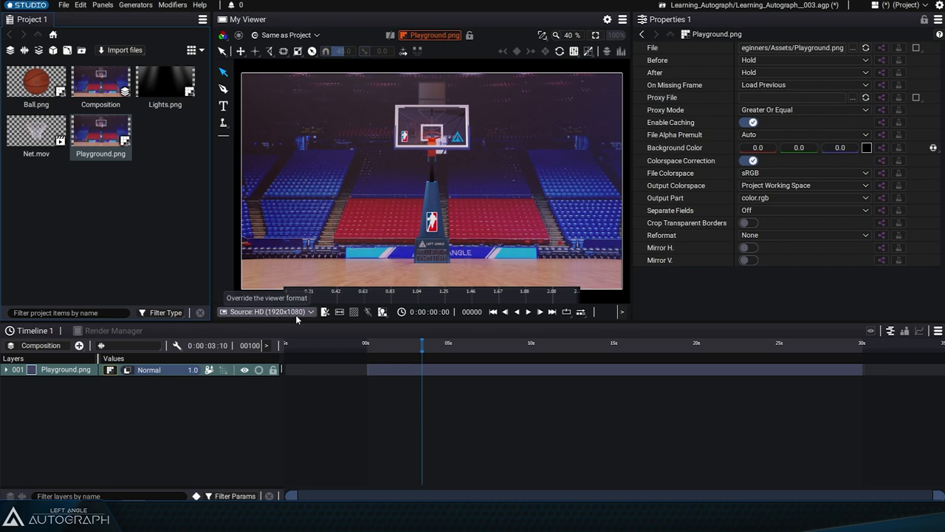
# Switch the viewer source from Playground.png to the Composition.
pyautogui.click(431, 35)
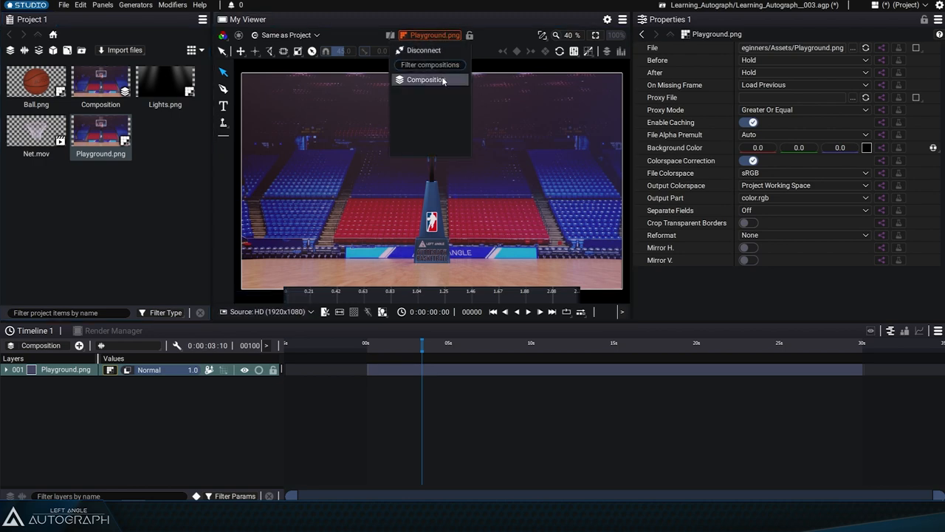
pyautogui.click(426, 80)
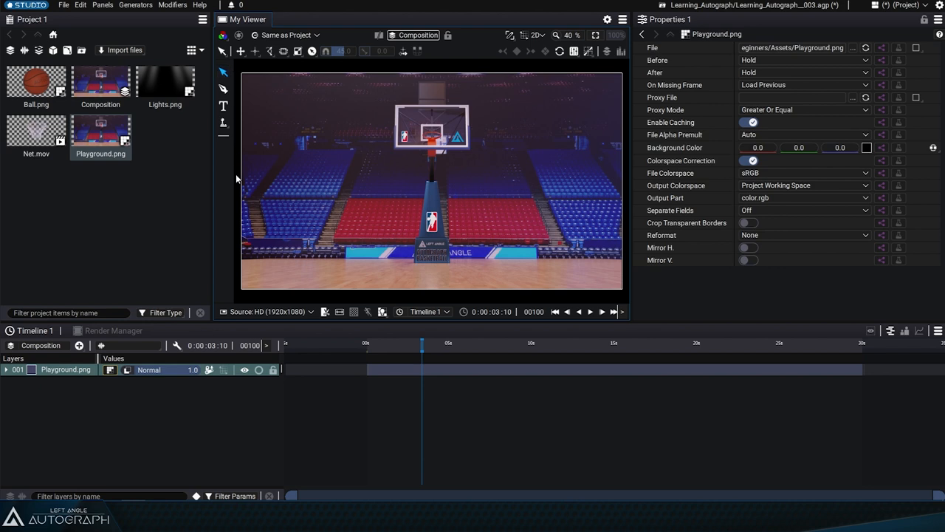
pyautogui.click(100, 81)
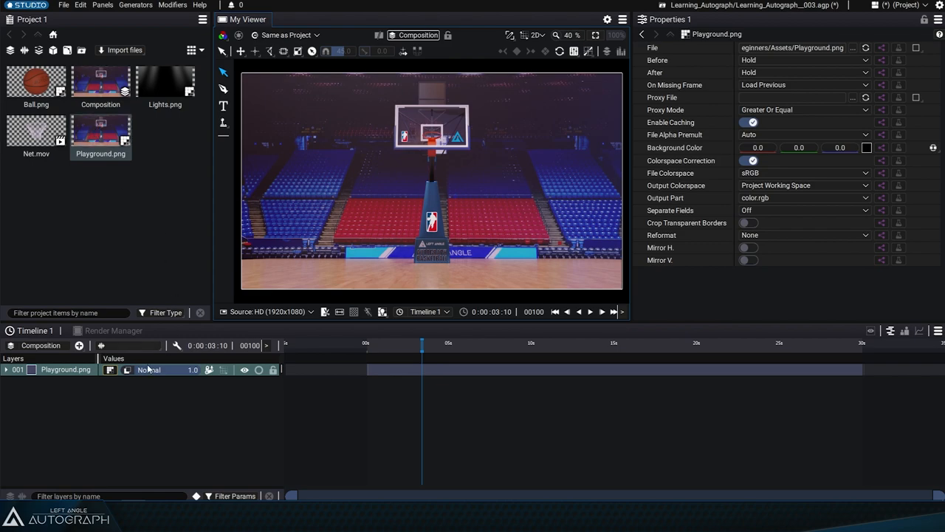
pyautogui.moveTo(126, 373)
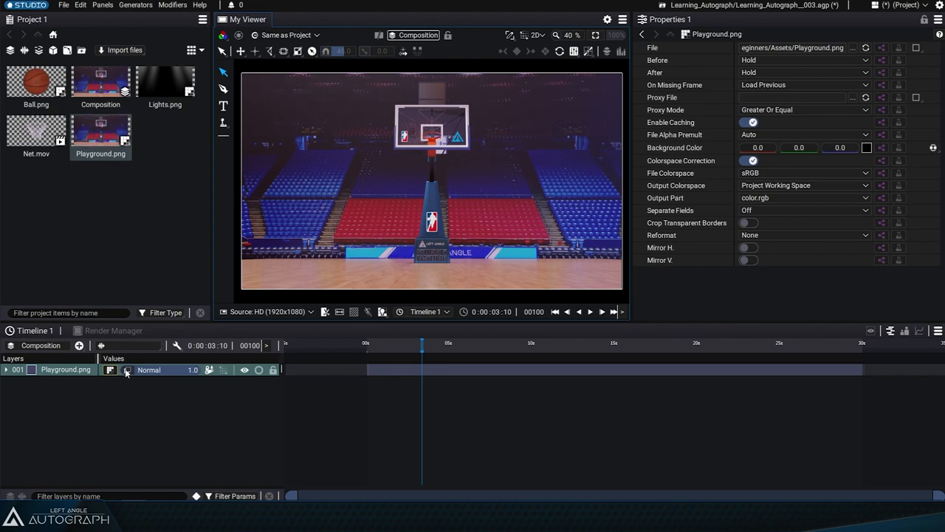
pyautogui.rightClick(100, 133)
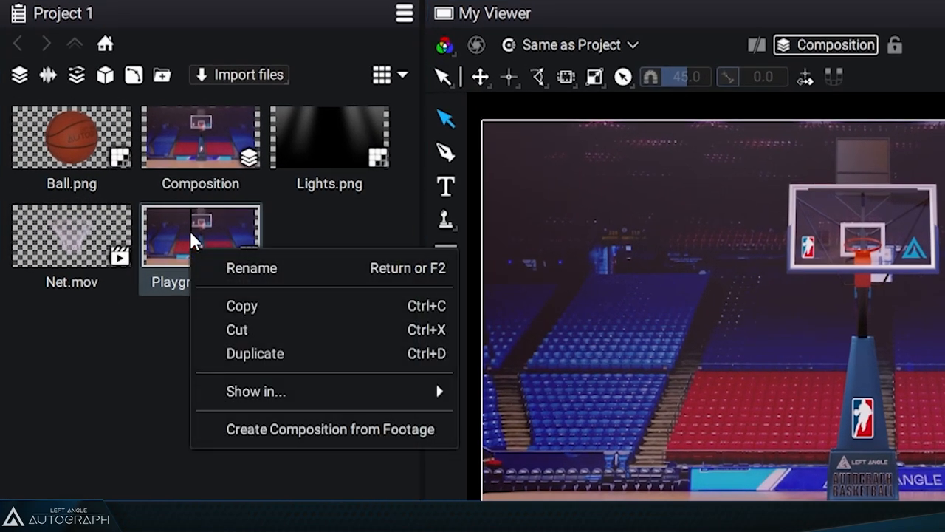
pyautogui.moveTo(264, 450)
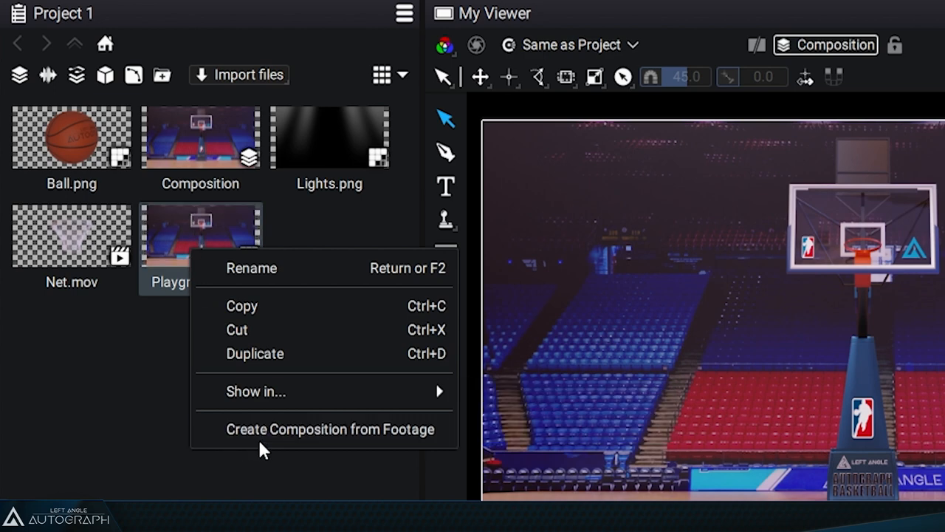
pyautogui.moveTo(325, 444)
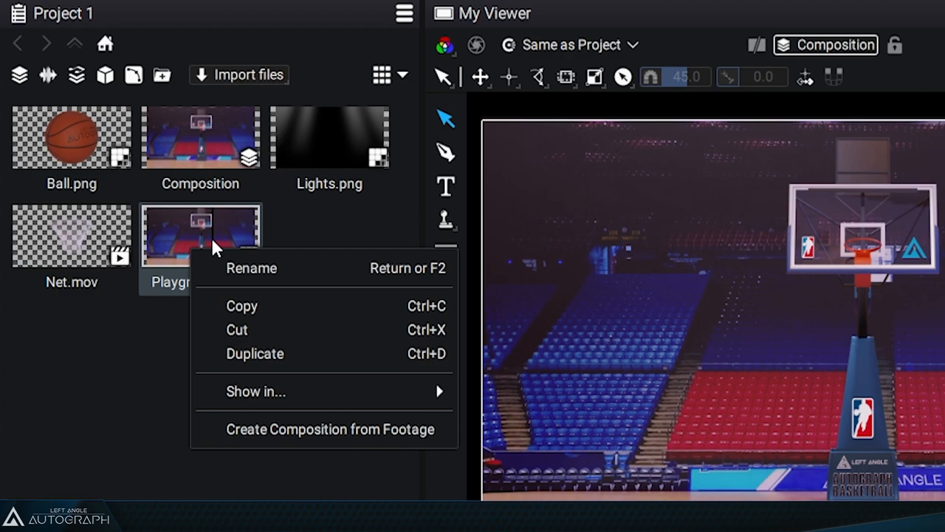
pyautogui.click(264, 225)
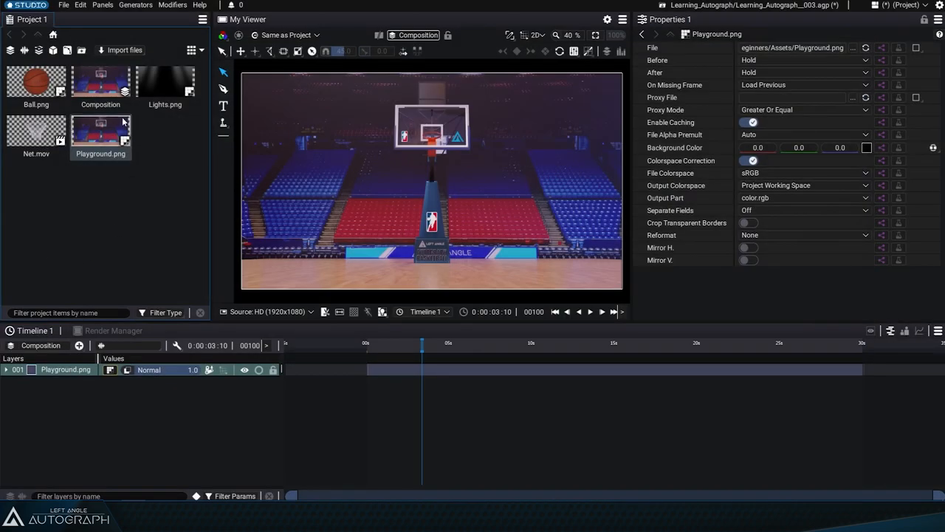
# Place Ball.png above Playground.png in the timeline and inspect both layers' properties.
pyautogui.click(101, 81)
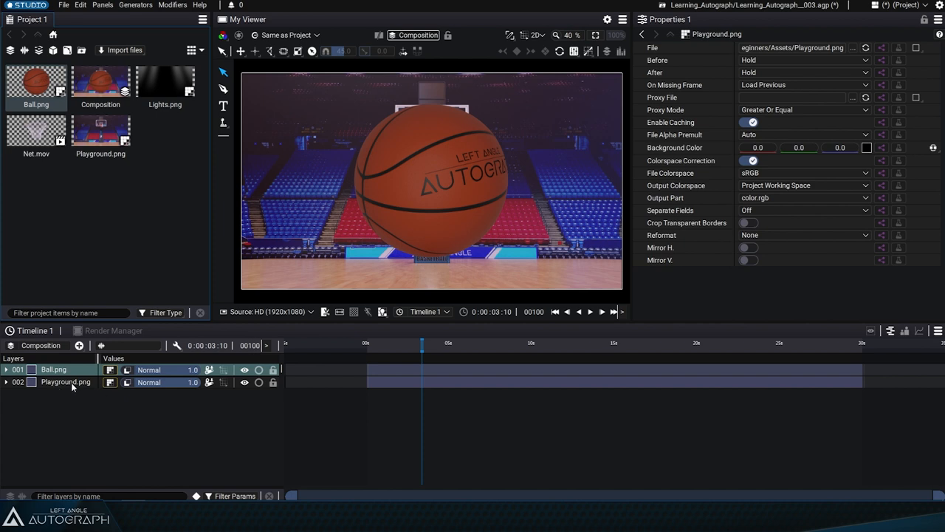
pyautogui.moveTo(59, 379)
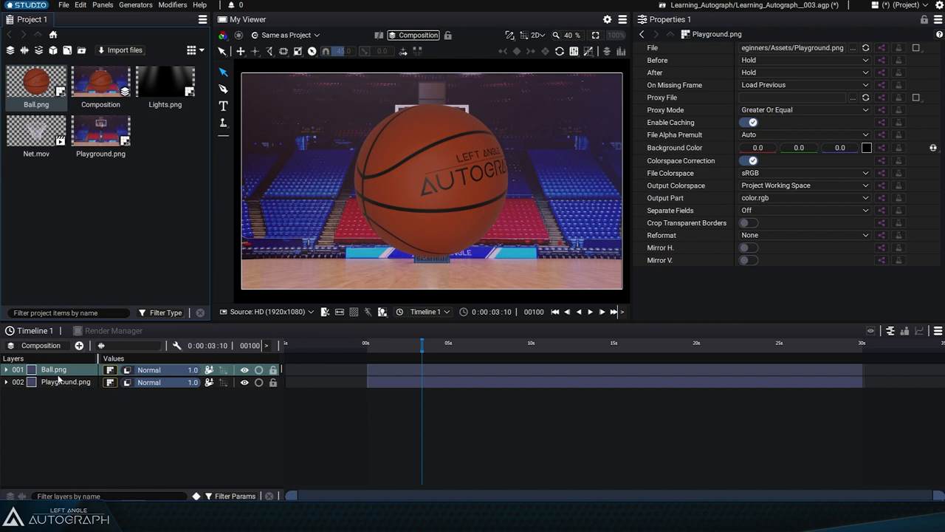
pyautogui.click(66, 382)
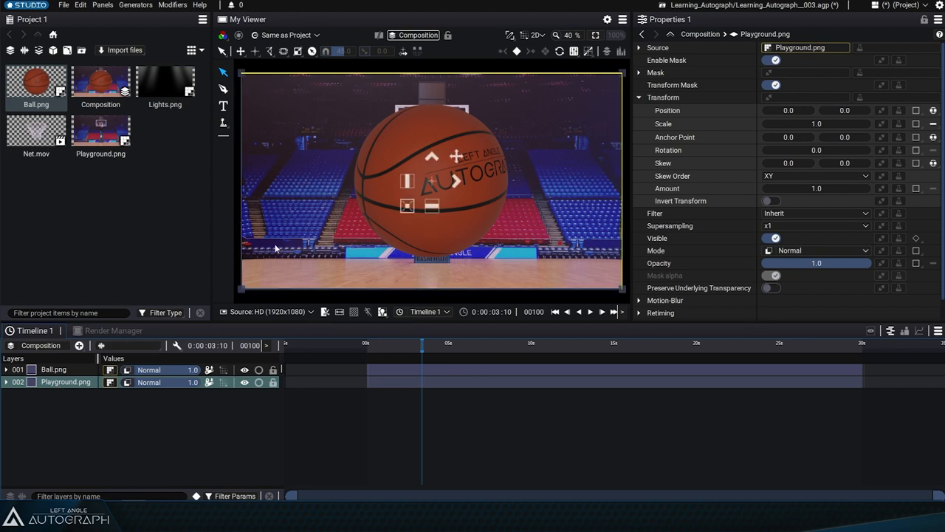
pyautogui.click(53, 369)
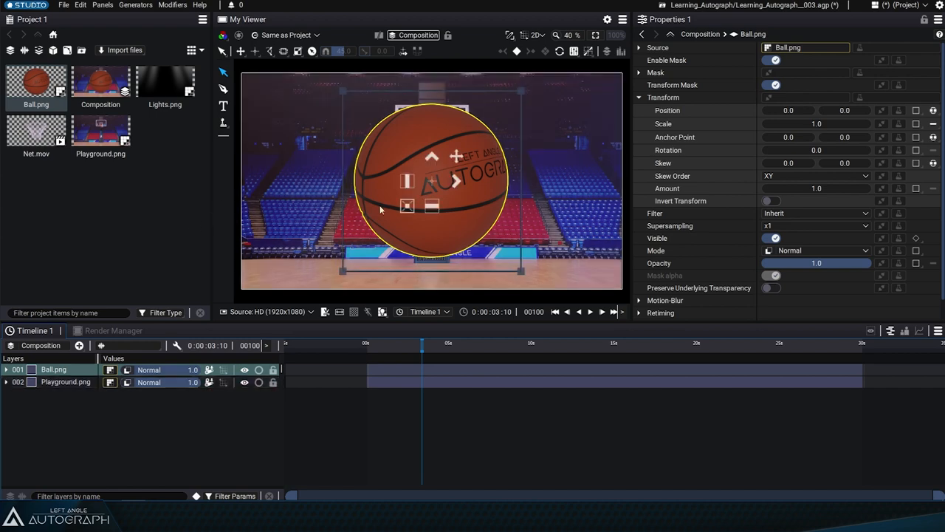
pyautogui.moveTo(502, 192)
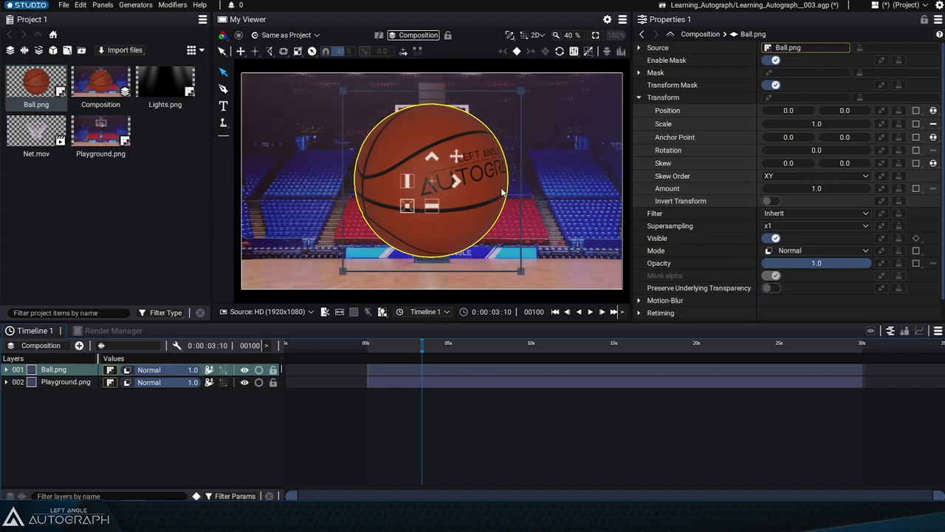